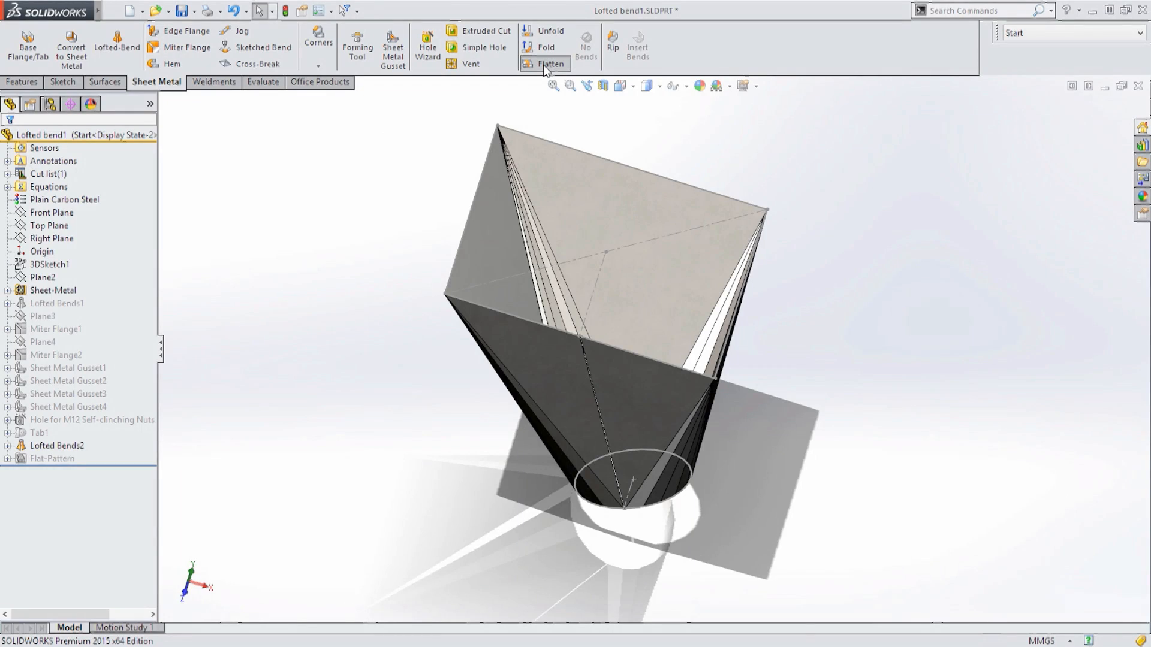
Step: Flatten the square-to-round lofted bend transition into its flat pattern
{"action": "left_click", "coordinate": [546, 64]}
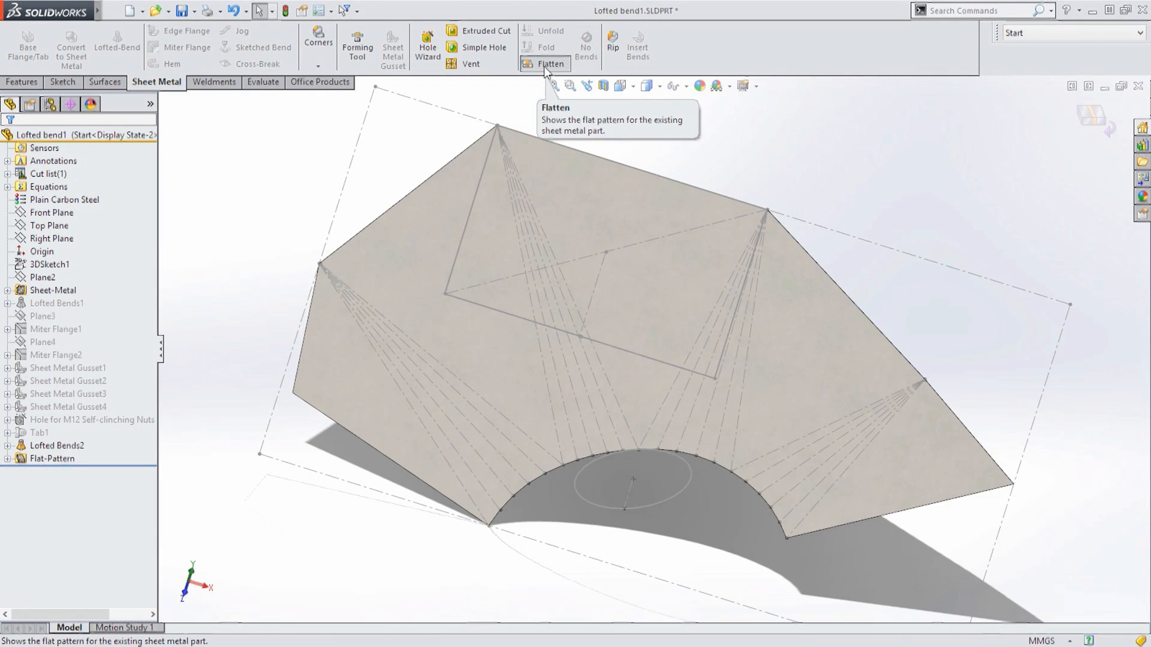